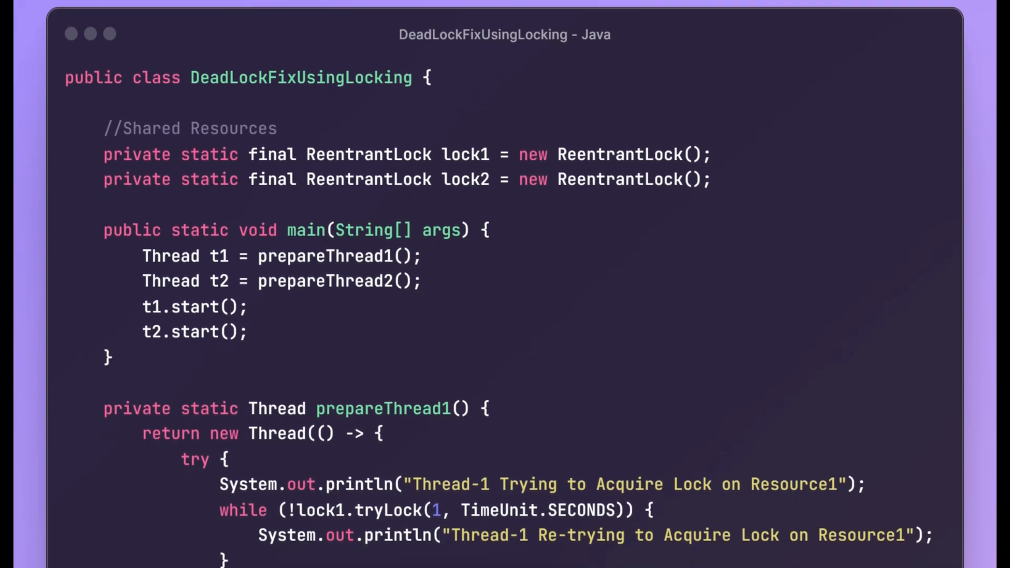
scroll(down, 3)
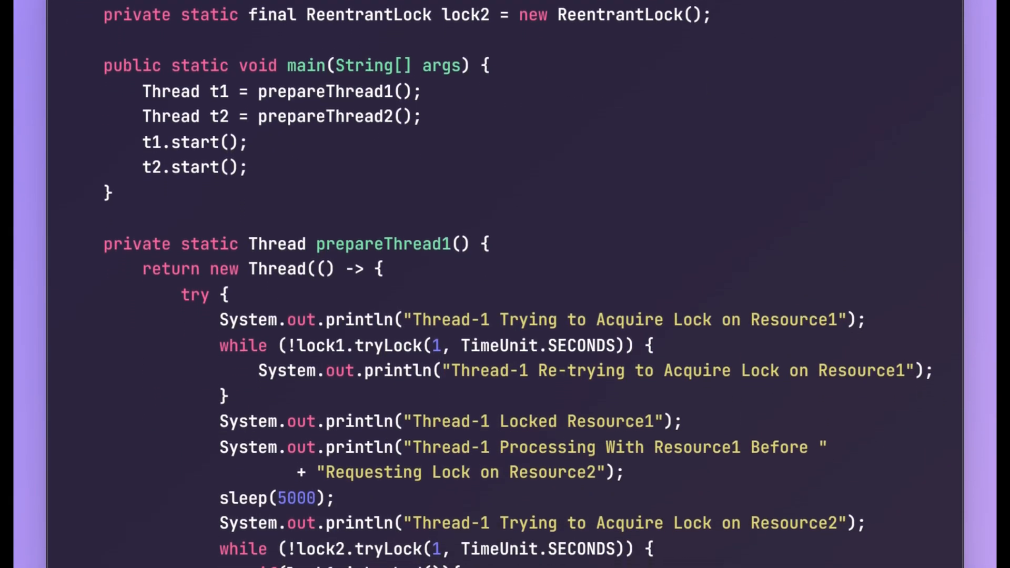
scroll(down, 3)
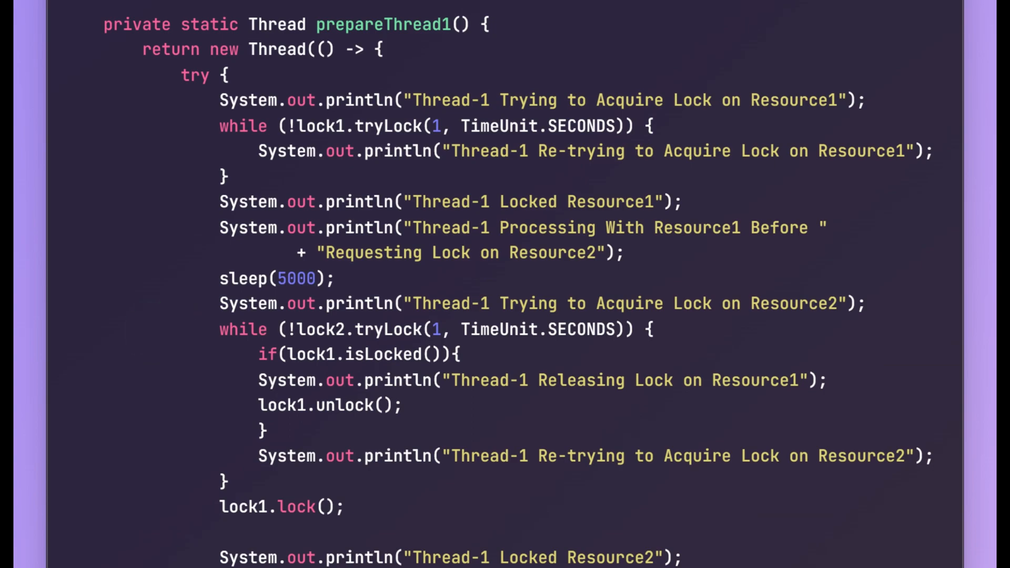
scroll(down, 3)
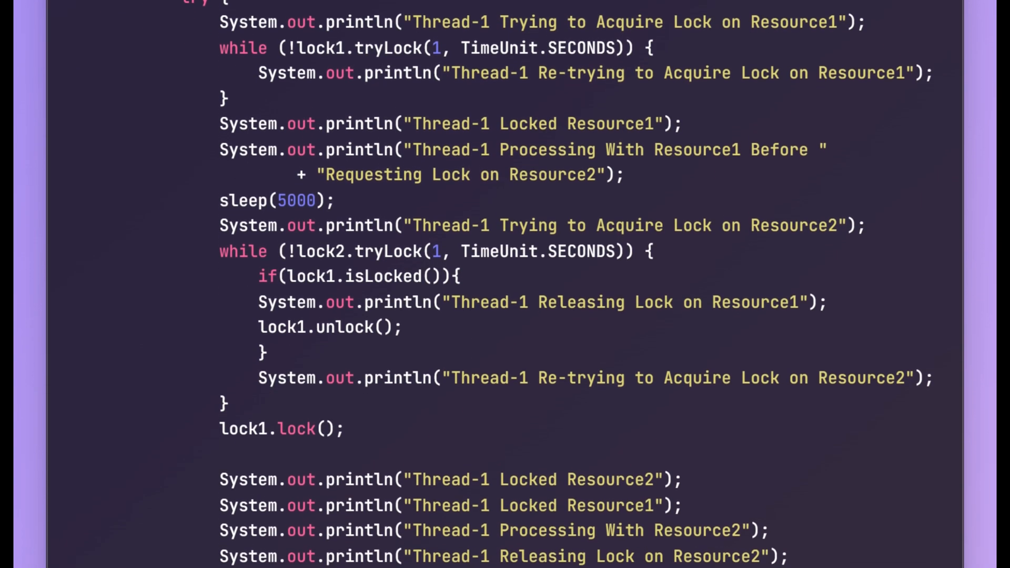
scroll(down, 3)
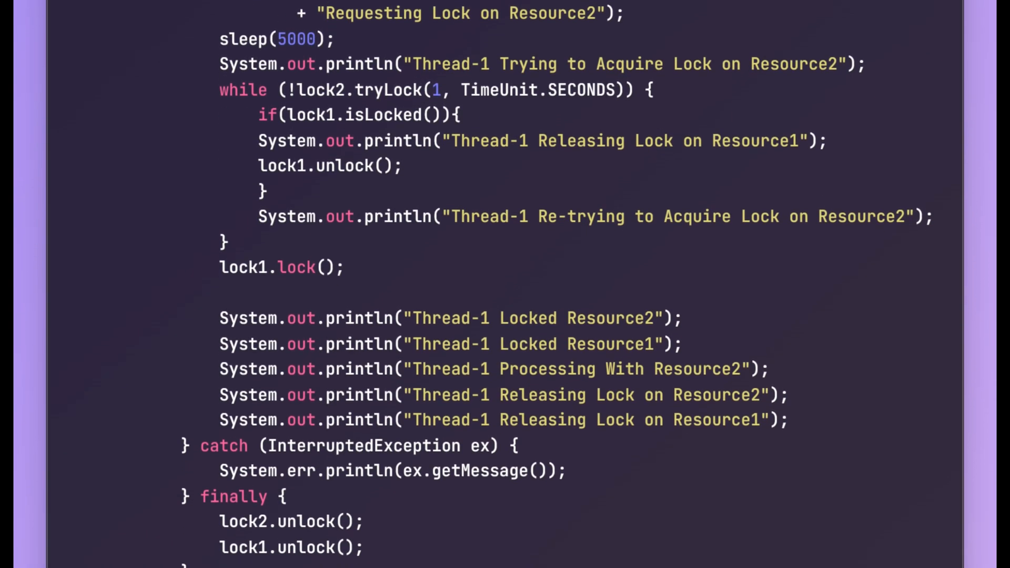
scroll(down, 3)
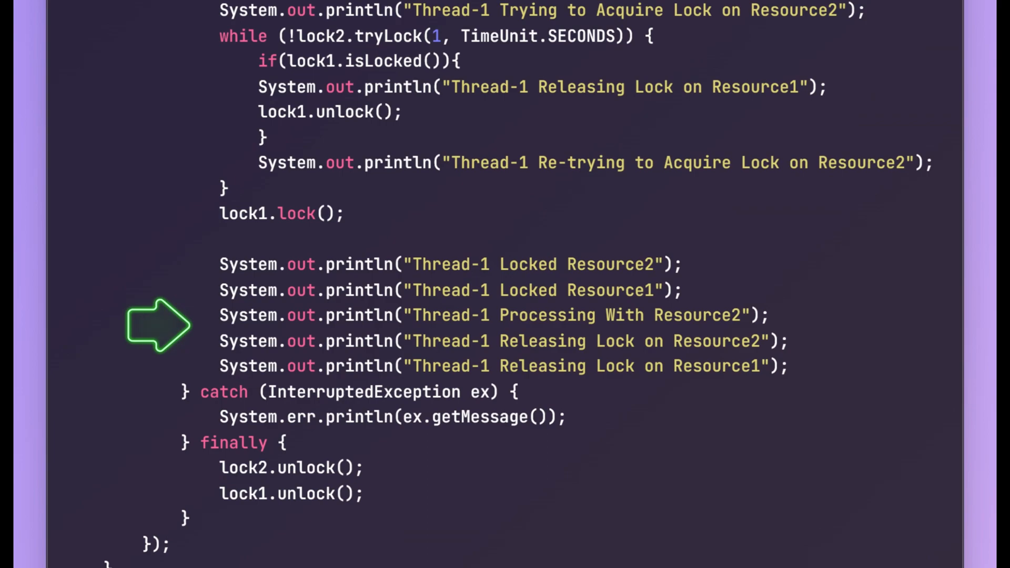
mouse_move(134, 475)
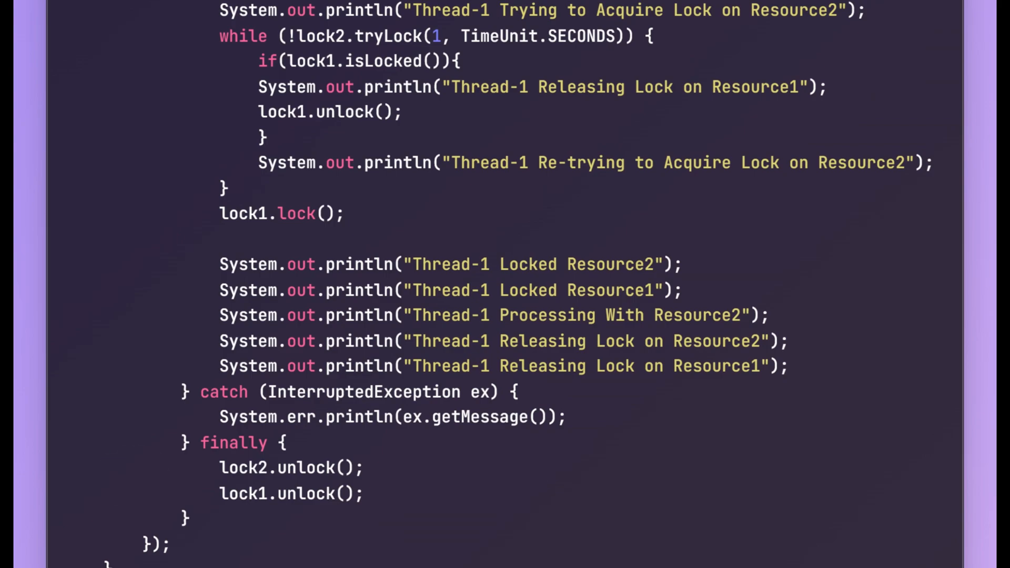
scroll(down, 3)
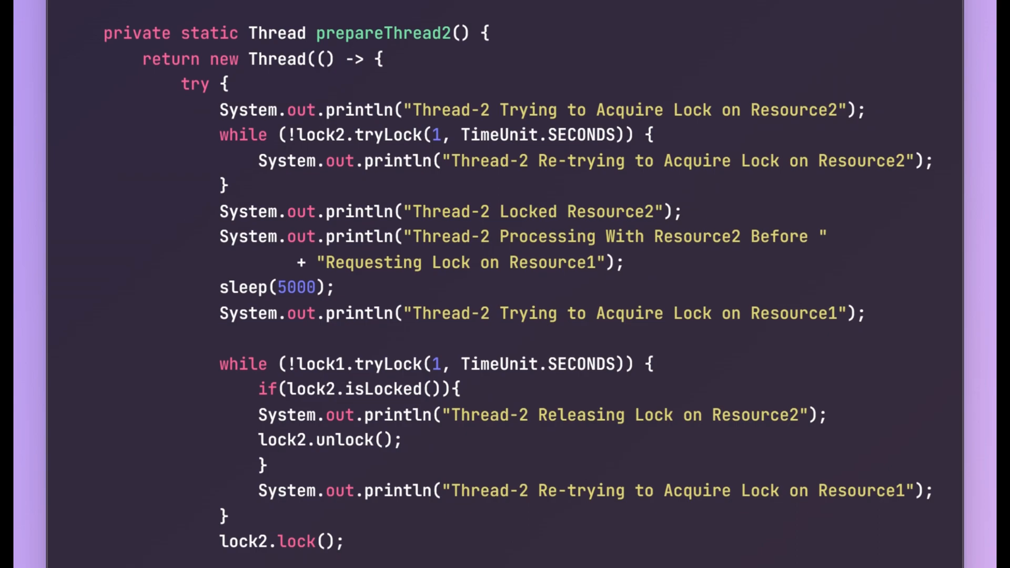
scroll(down, 3)
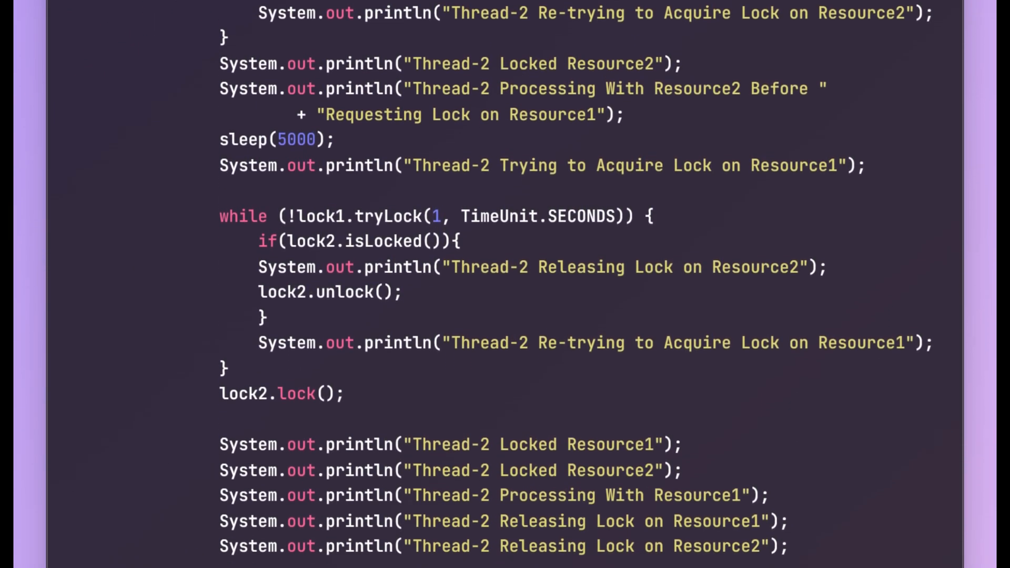
scroll(down, 3)
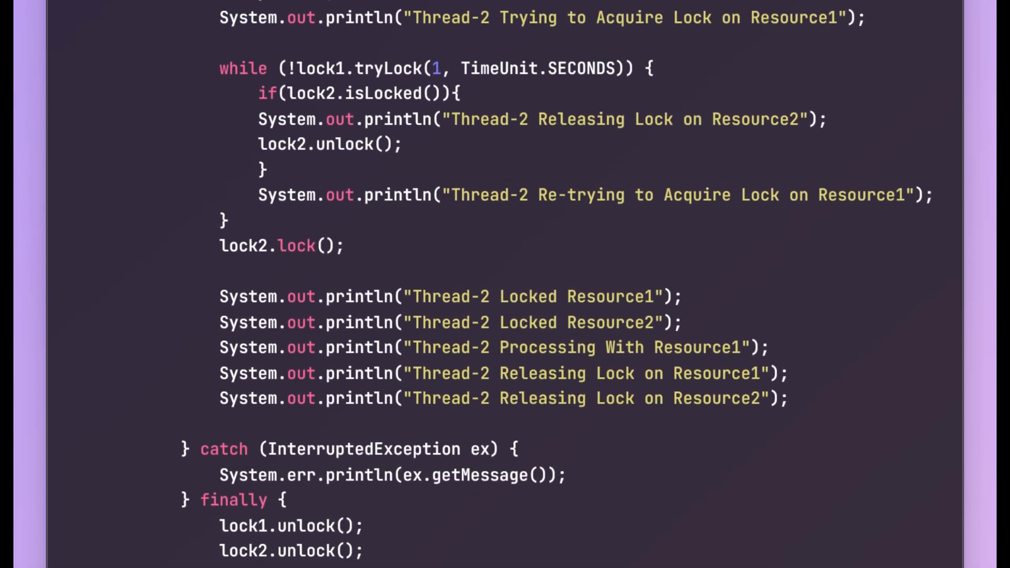
scroll(down, 3)
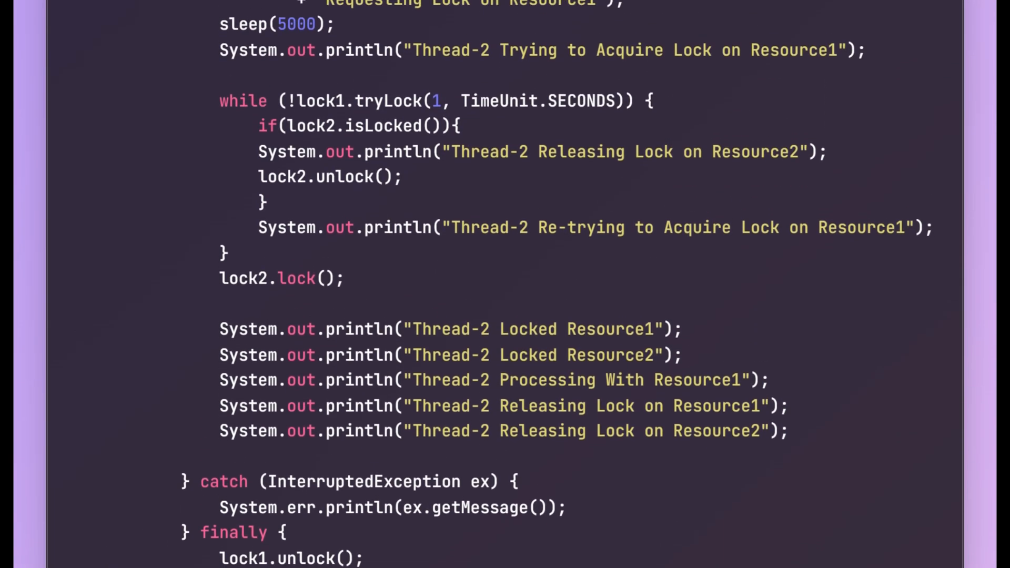
scroll(up, 3)
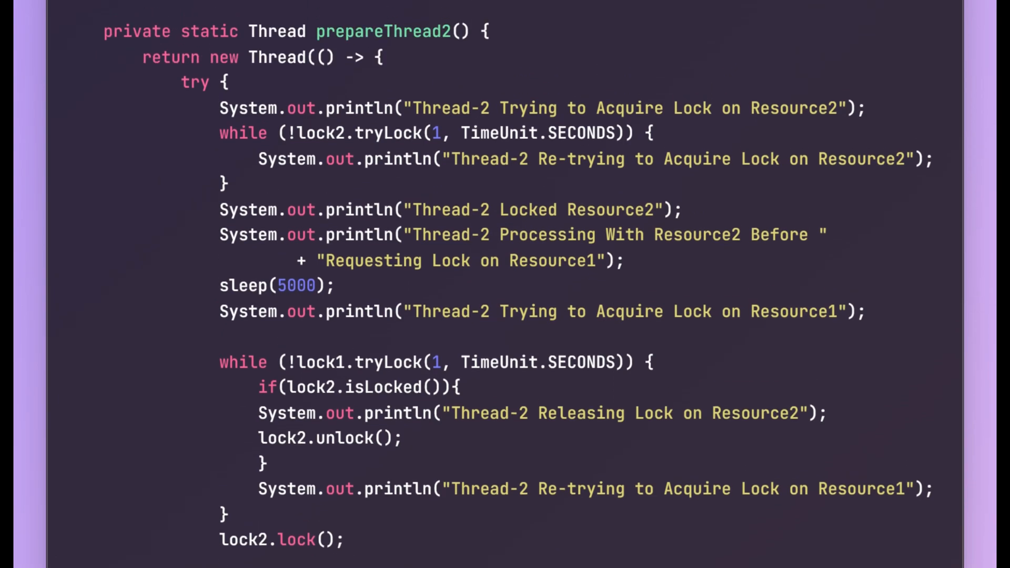
scroll(up, 3)
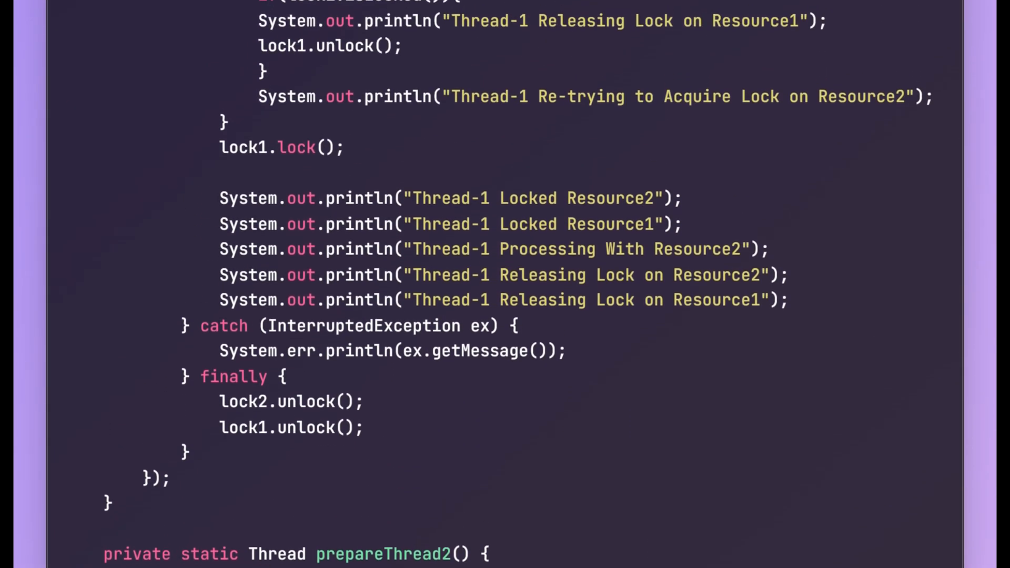
scroll(up, 3)
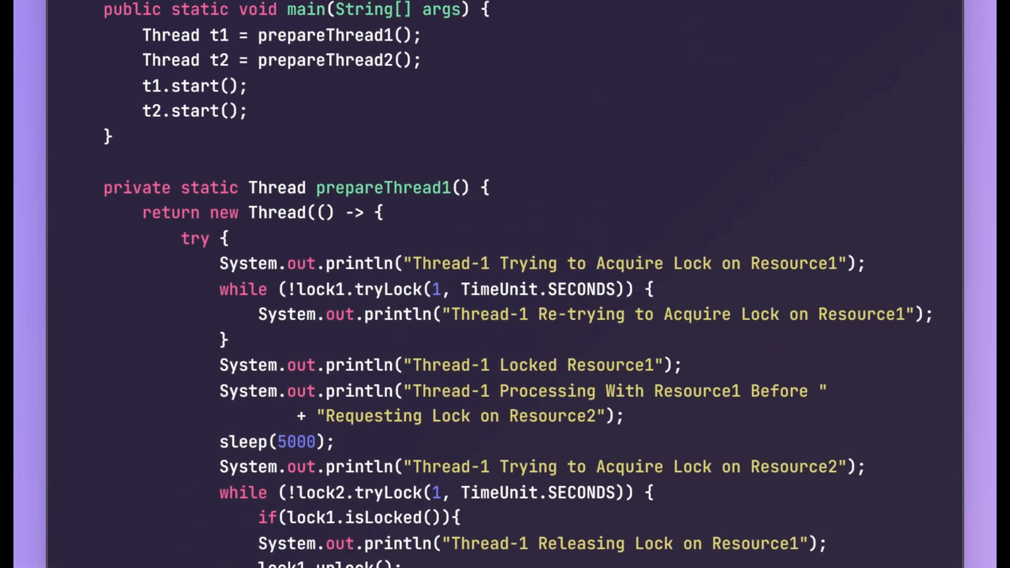
scroll(up, 3)
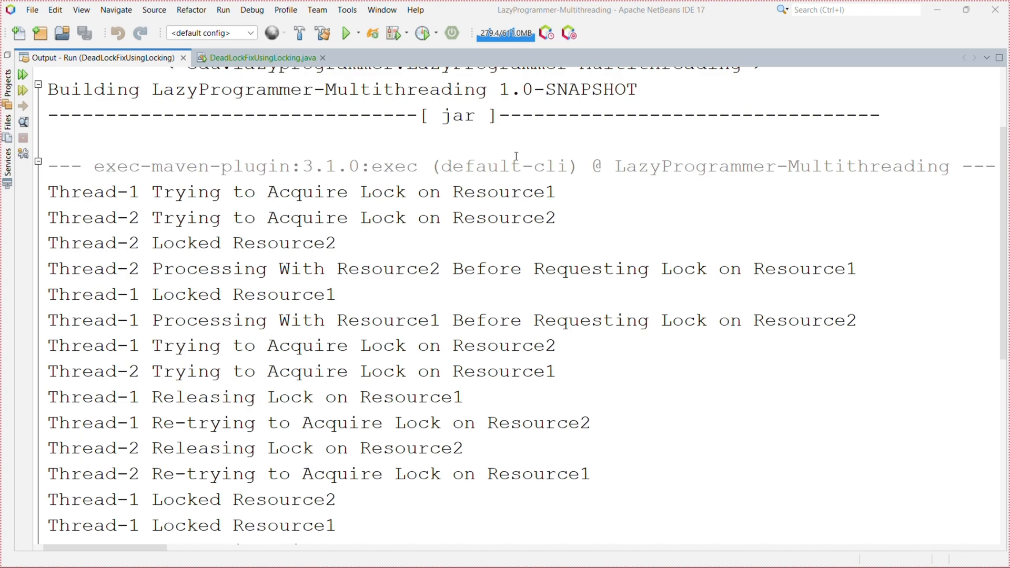
double_click(504, 191)
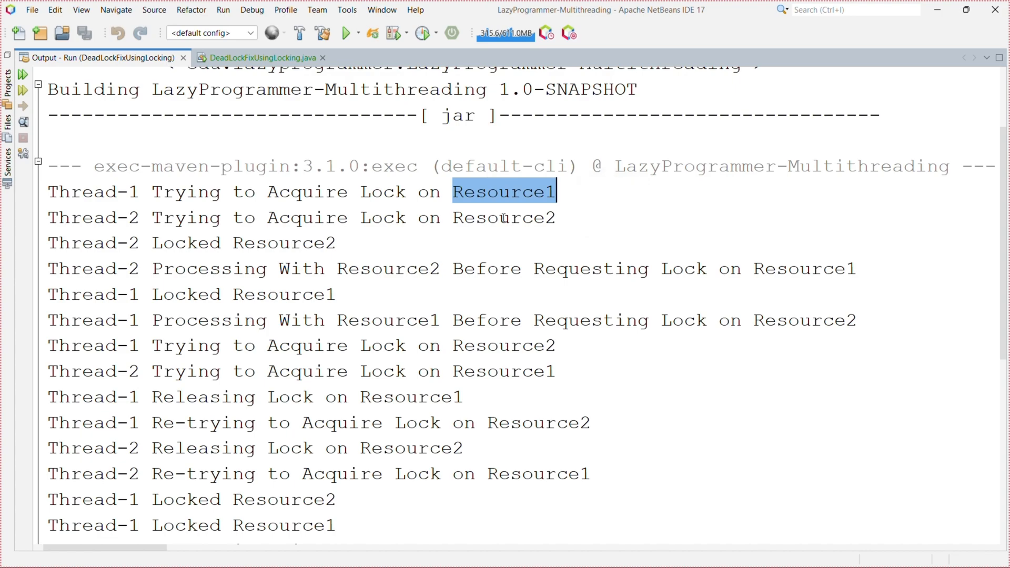
mouse_move(155, 252)
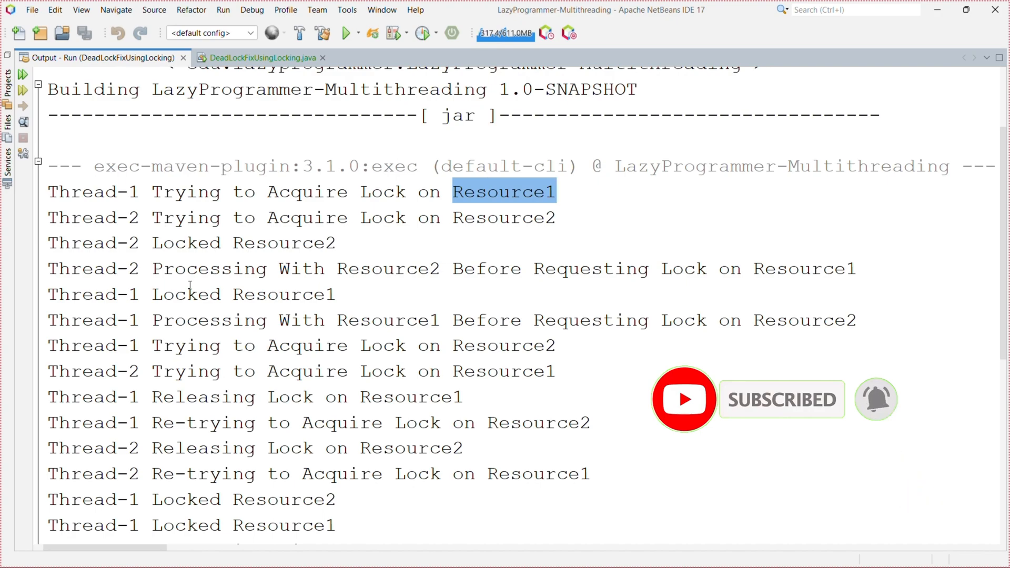
scroll(down, 3)
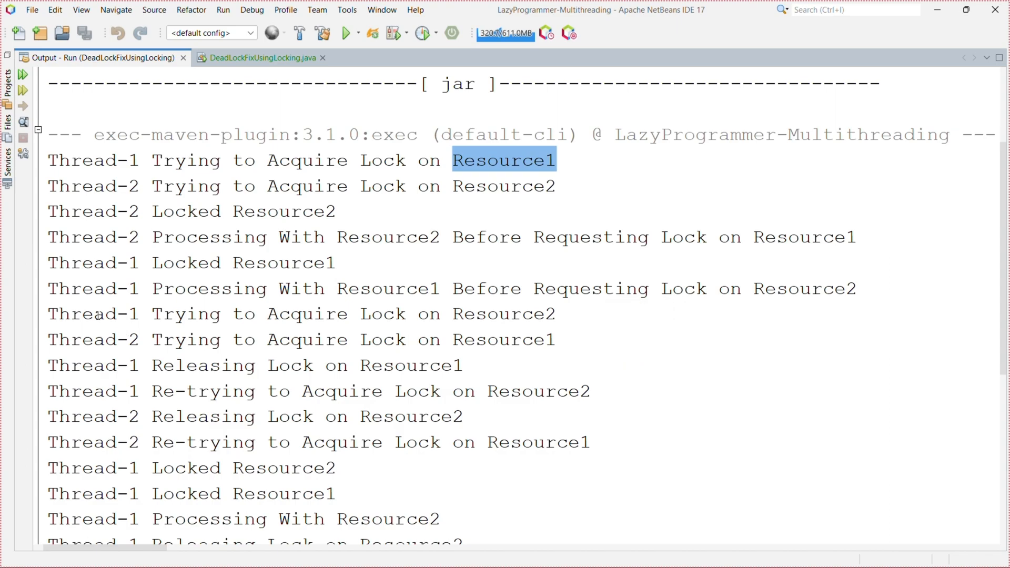
scroll(down, 3)
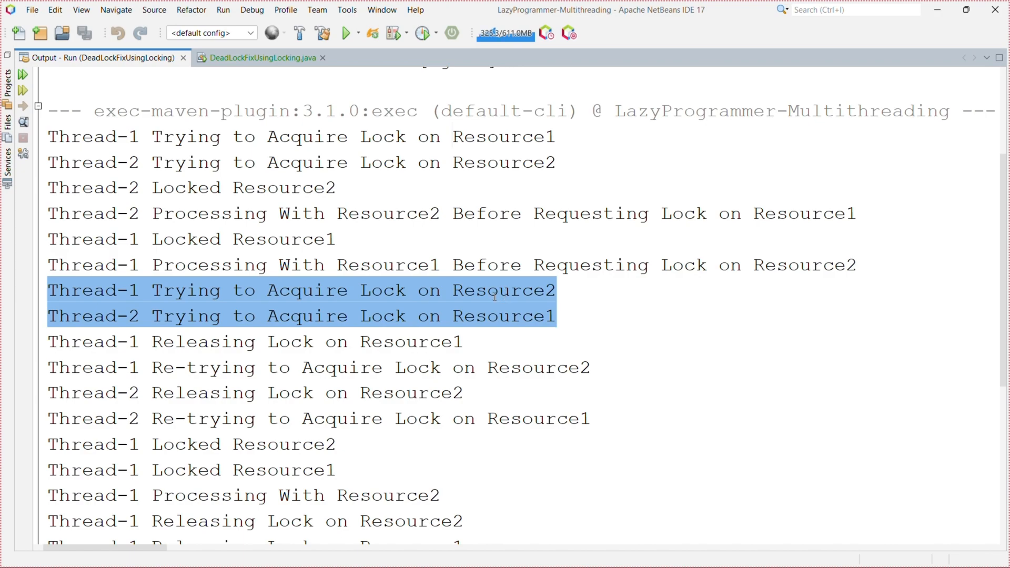
mouse_move(258, 342)
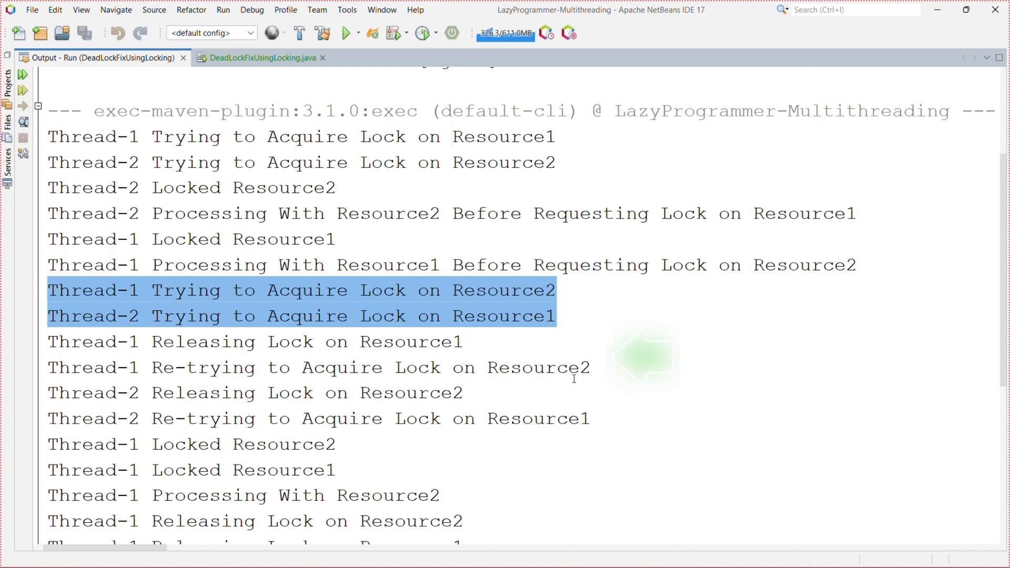
scroll(down, 3)
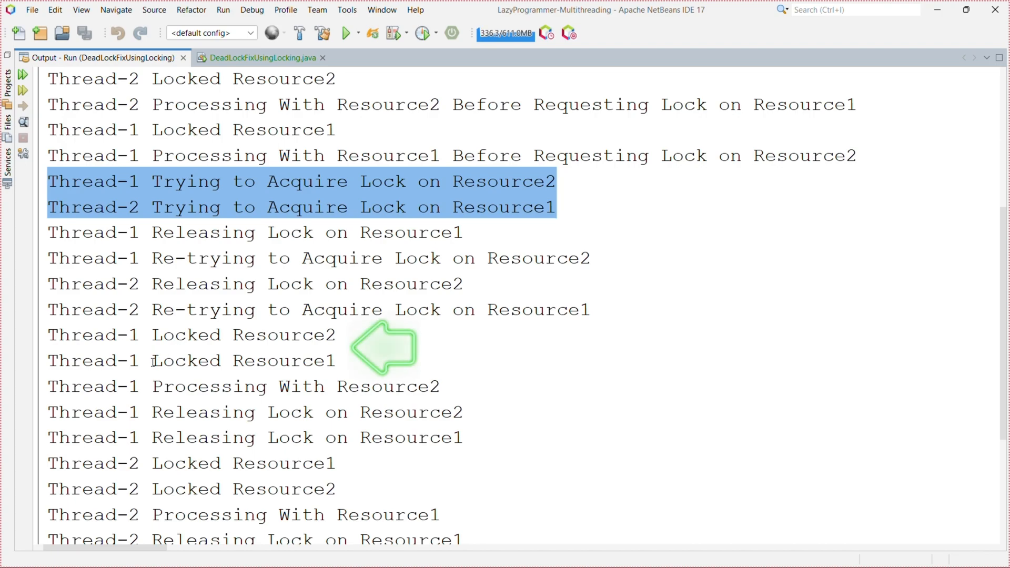
scroll(down, 3)
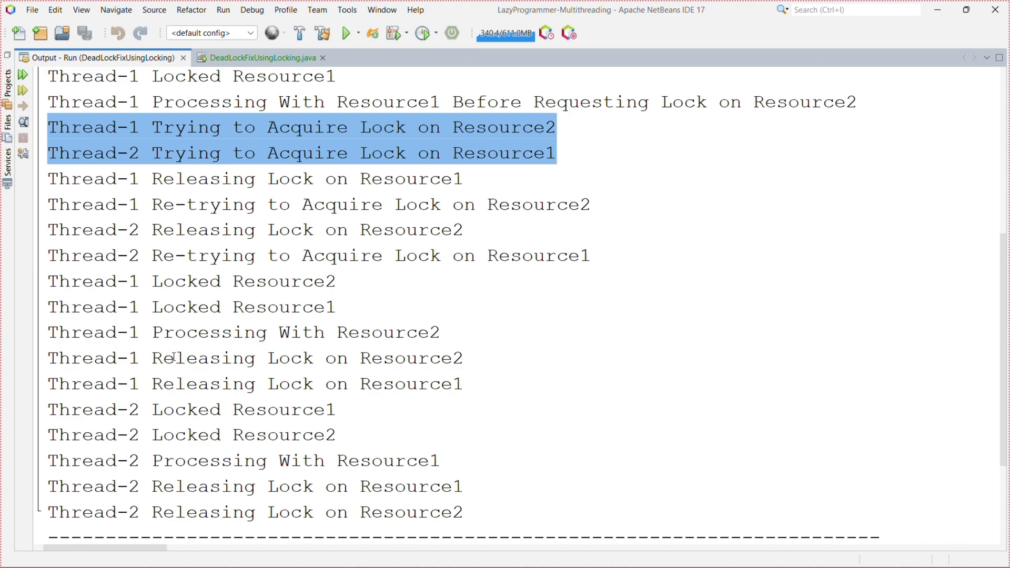
scroll(down, 3)
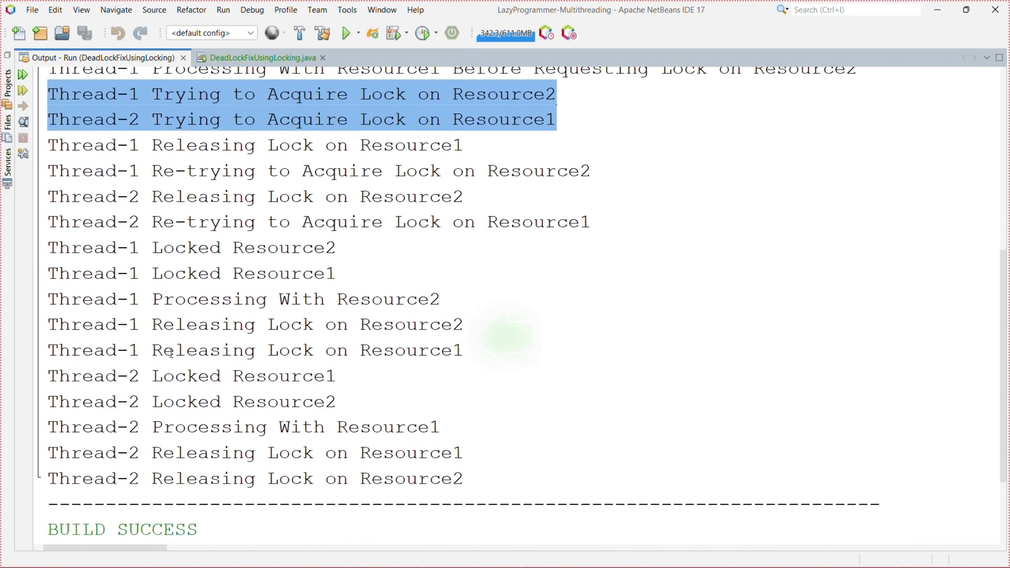